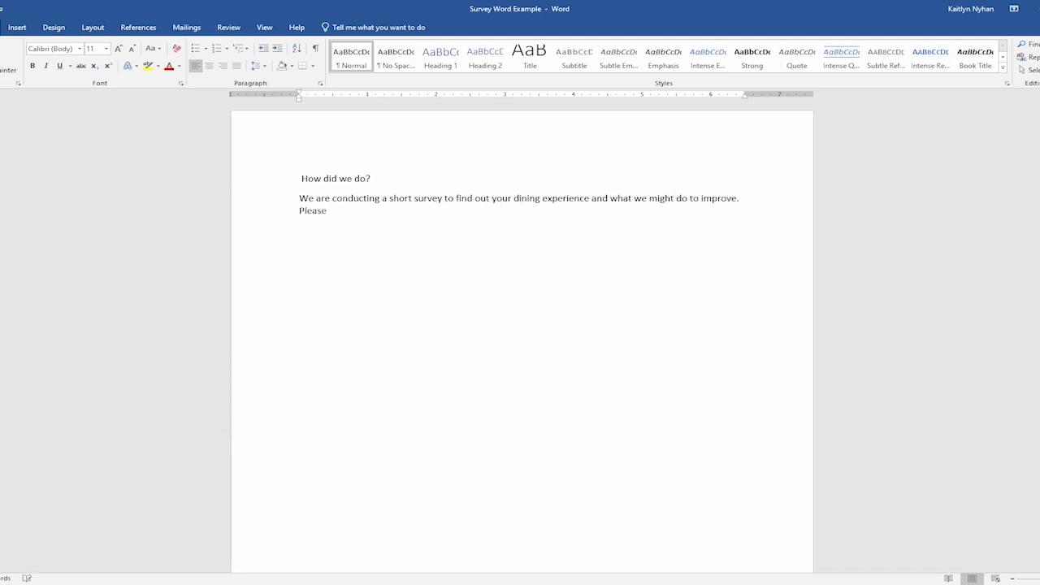
# Step: Continue the intro after 'Please' with 'indicate your level of agreement or disagreement with t…'
pyautogui.write('indicate your level of agreement or disagreement with the following statements.')
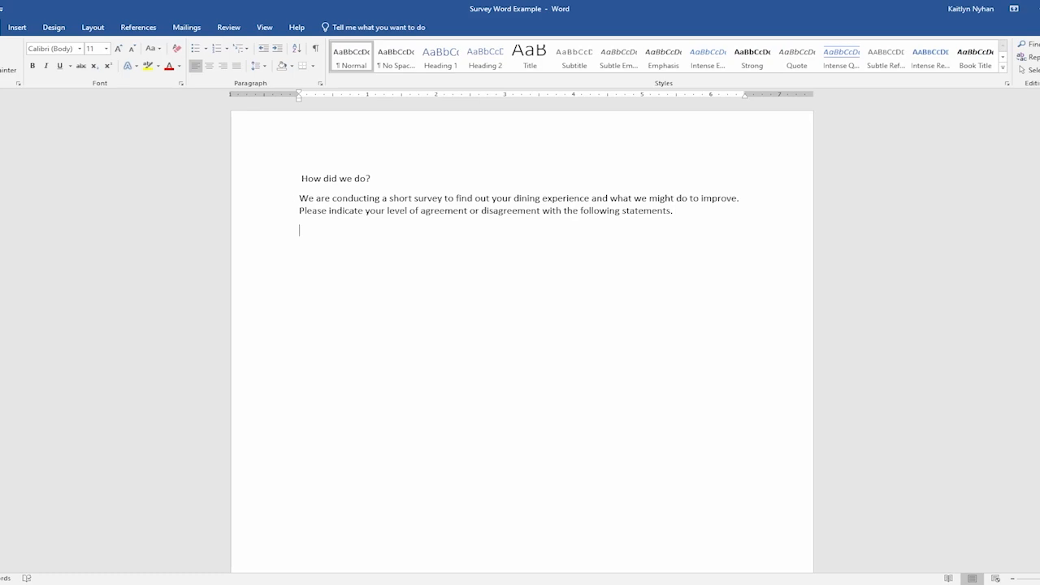
pyautogui.moveTo(18, 27)
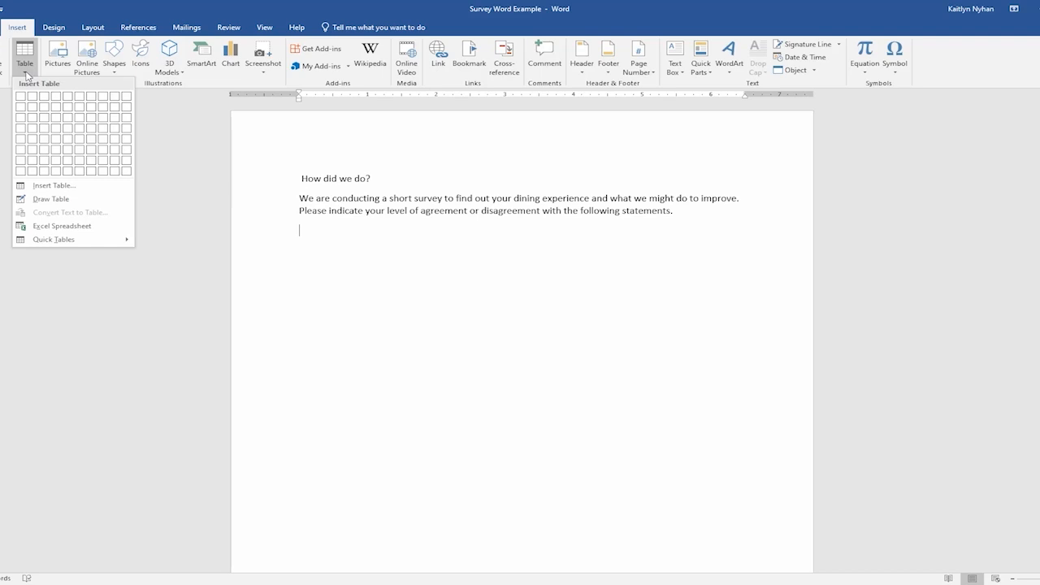
pyautogui.moveTo(62, 226)
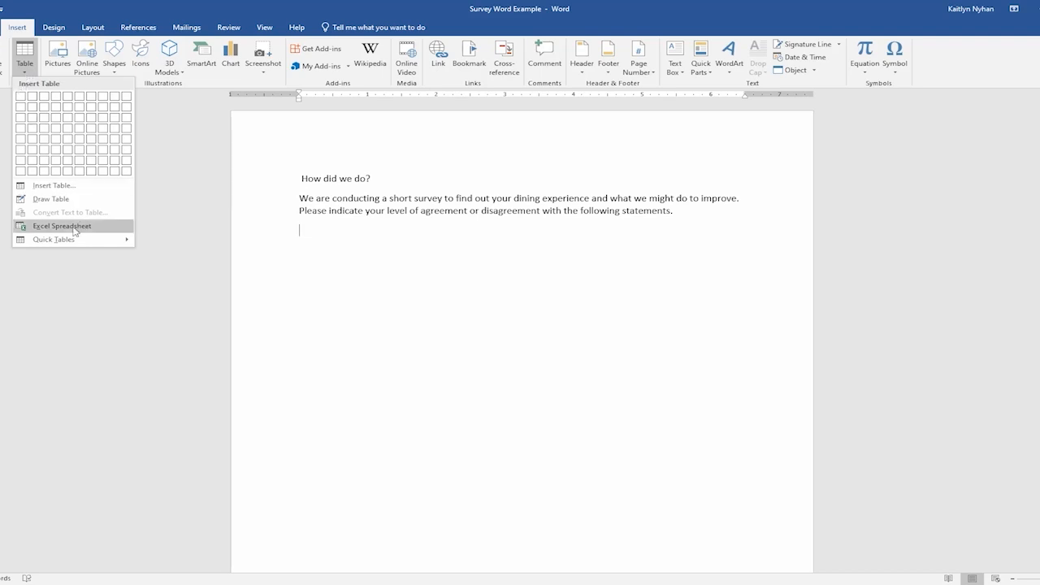
# Step: Insert a 6-column, 10-row table through the Insert Table dialog
pyautogui.click(54, 185)
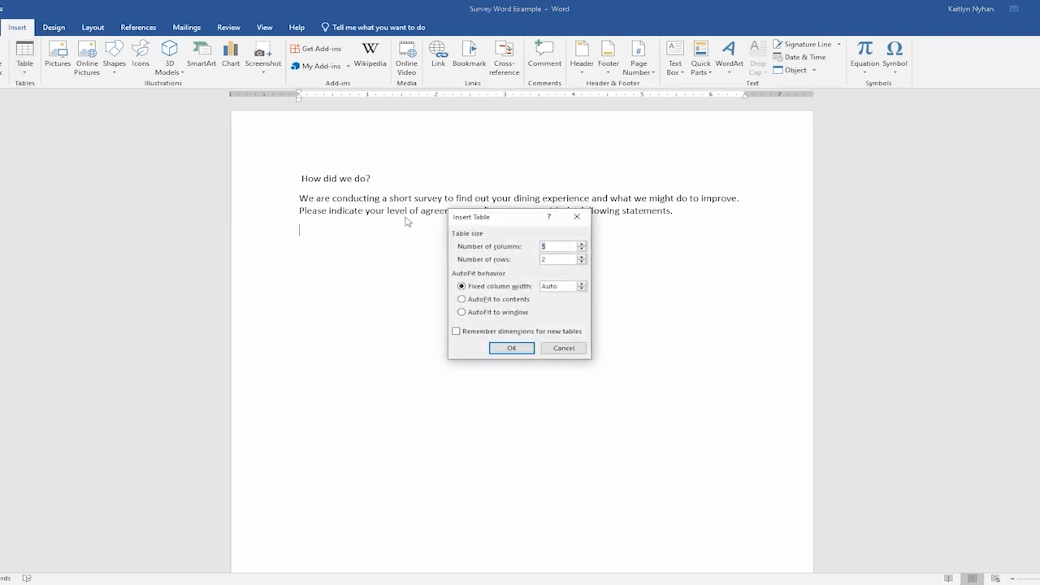
pyautogui.click(580, 243)
pyautogui.write('10')
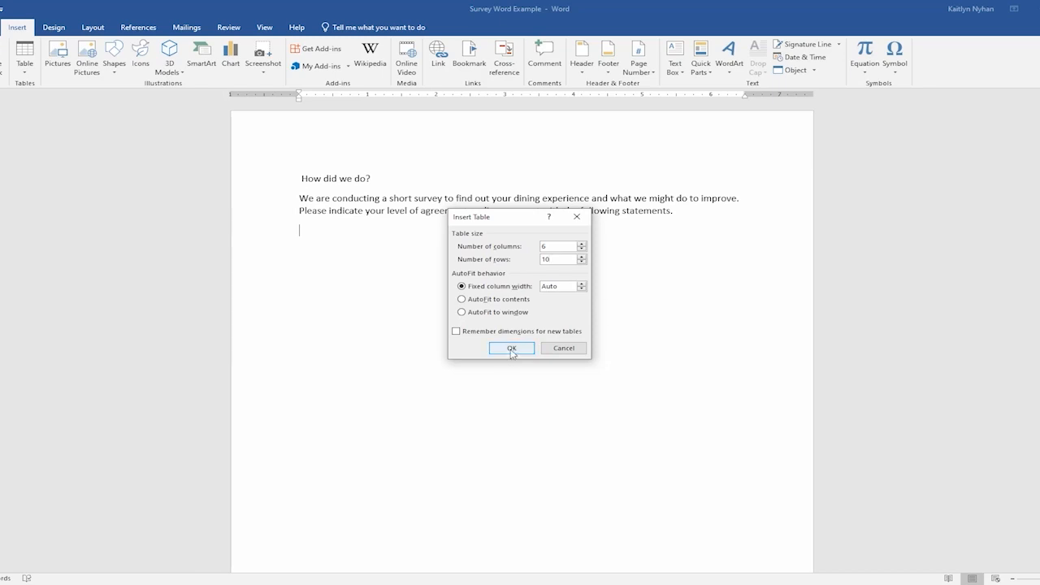
pyautogui.click(510, 348)
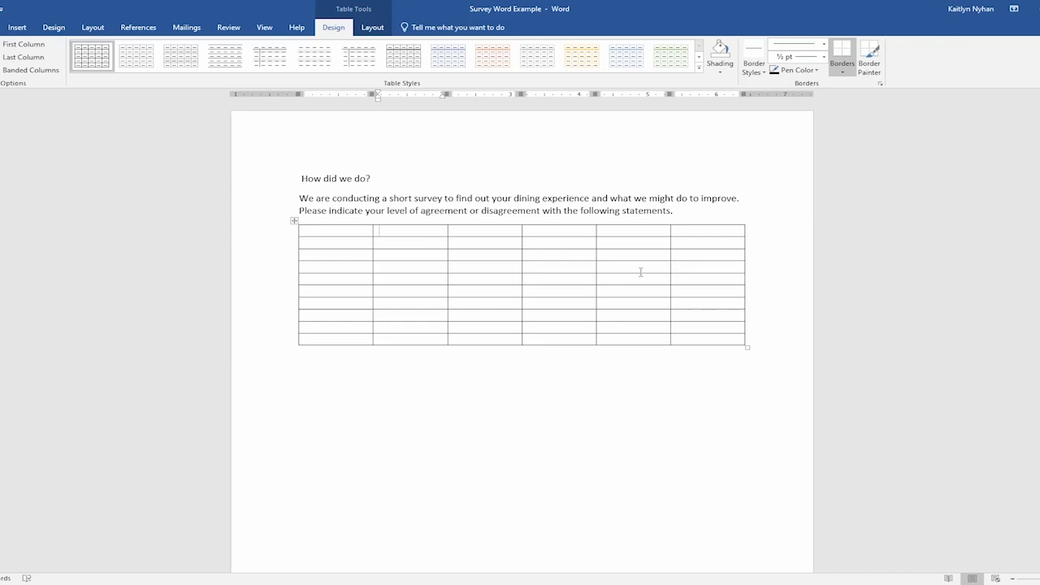
# Step: Type the header labels Strongly Agree, Agree, Neutral, Disagree, Strongly Disagree across the top row
pyautogui.write('Strongly Agree')
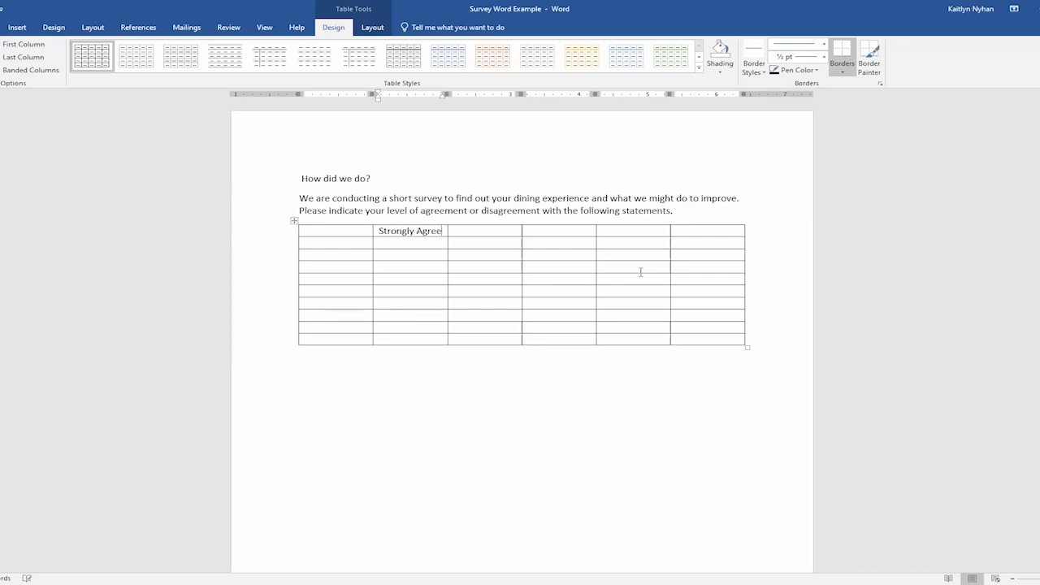
pyautogui.write('Agree')
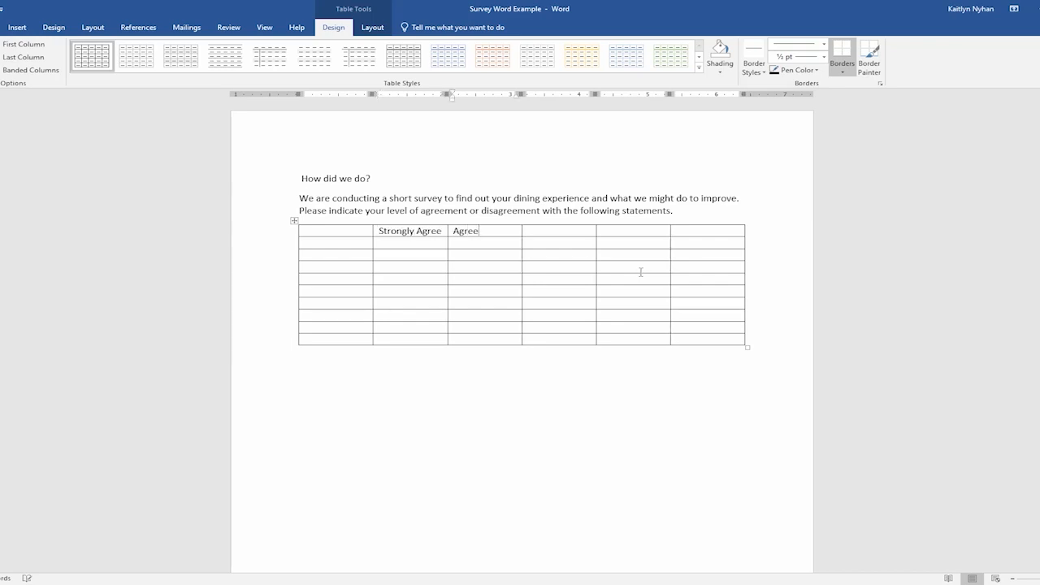
pyautogui.write('Neutr')
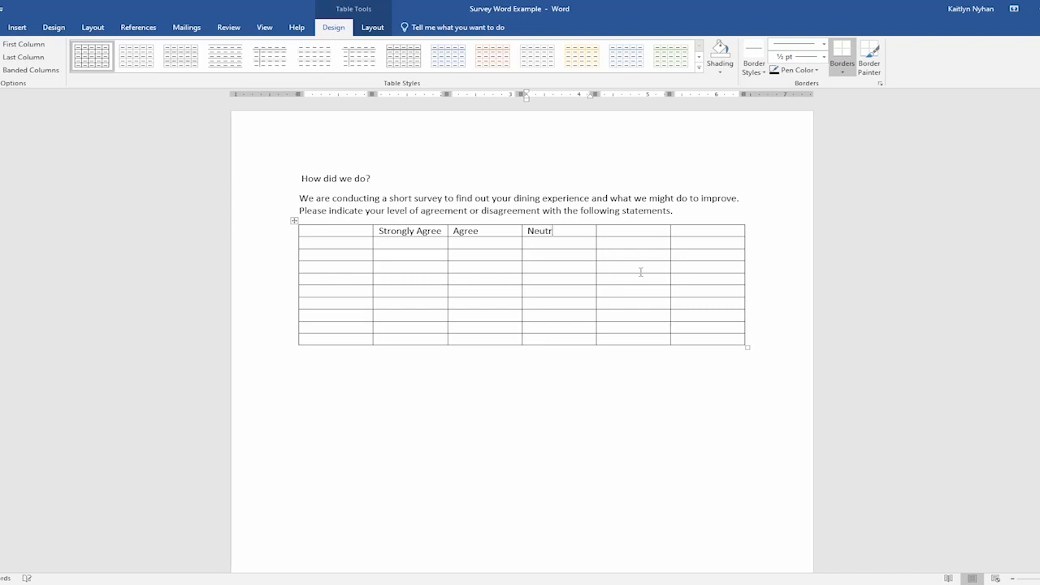
pyautogui.write('al\tDisagr')
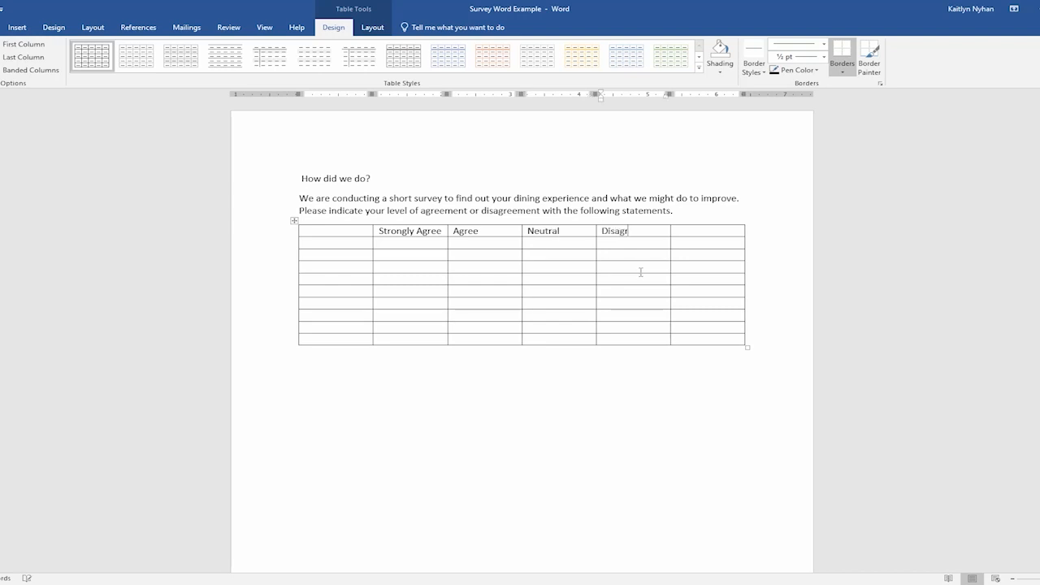
pyautogui.write('ee\tStrongly')
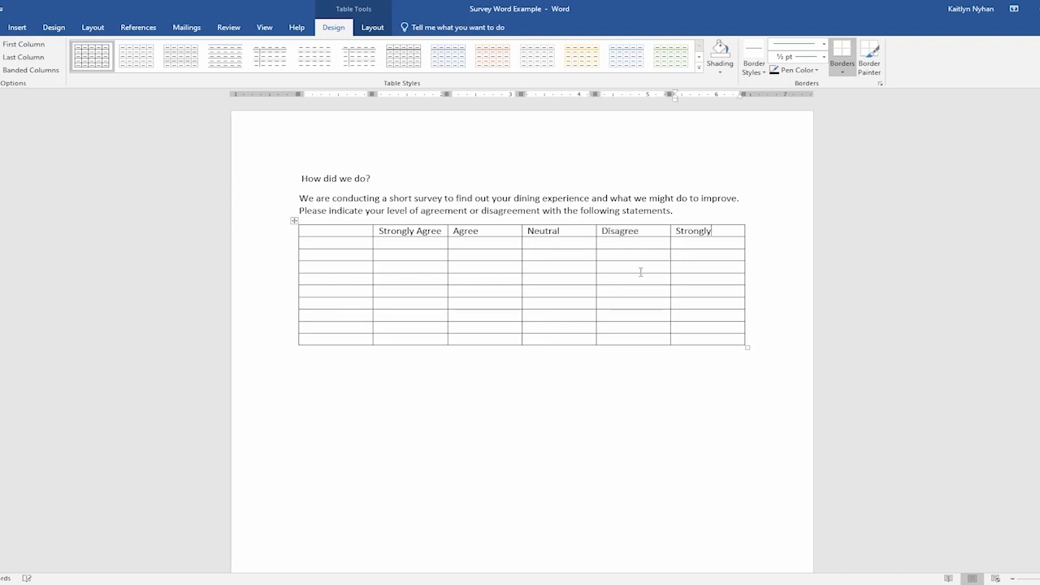
pyautogui.write('Disagree')
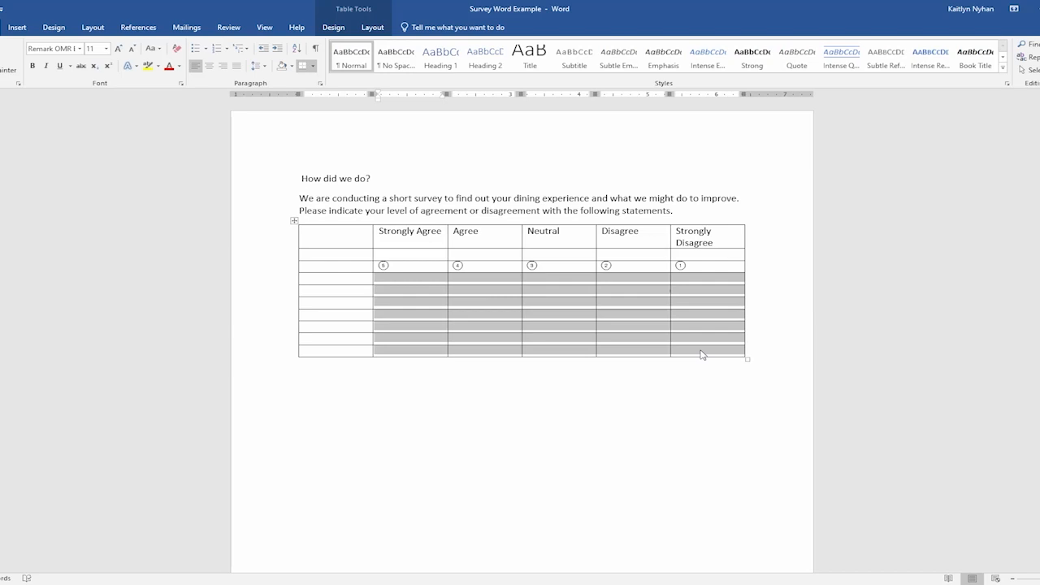
# Step: Paste the copied bubble row into the remaining statement rows with Ctrl+V
pyautogui.press('ctrl+v')
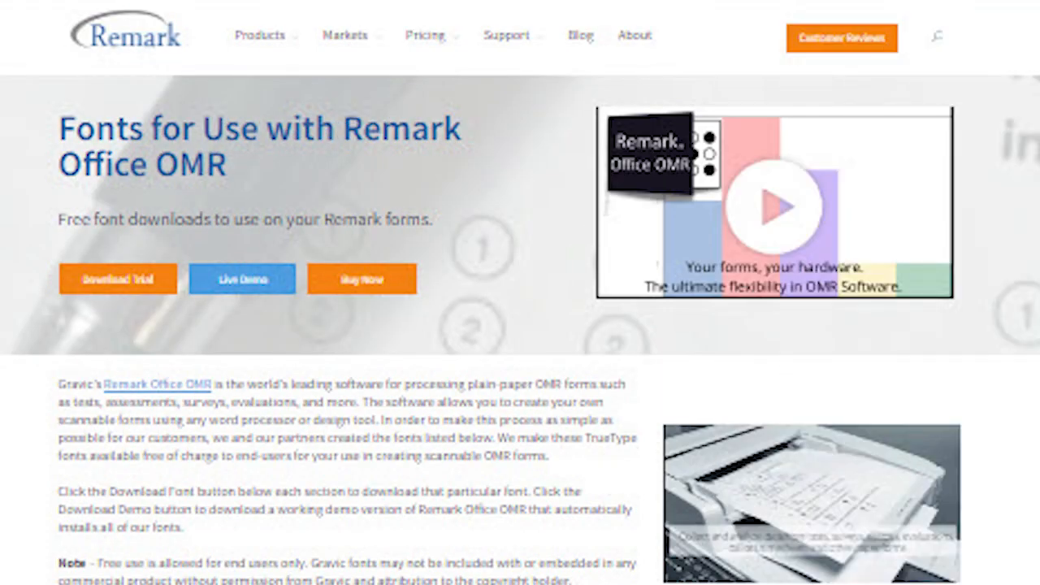
# Step: Scroll down the Remark Office OMR free fonts page
pyautogui.scroll(-3)
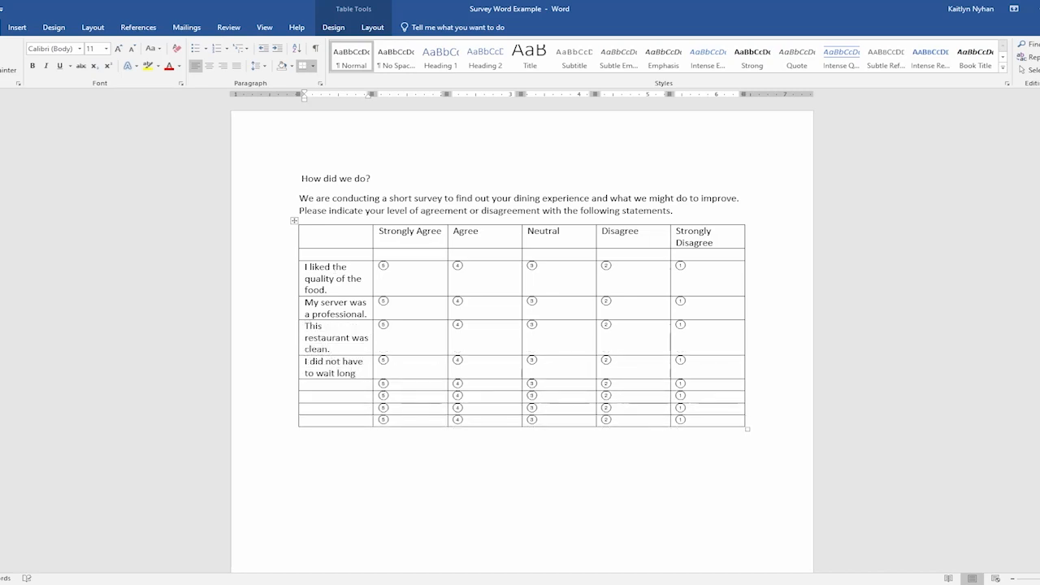
# Step: Enter the remaining statements, ending the last one with 'in the next month.'
pyautogui.click(372, 26)
pyautogui.write('I will be returning to this re')
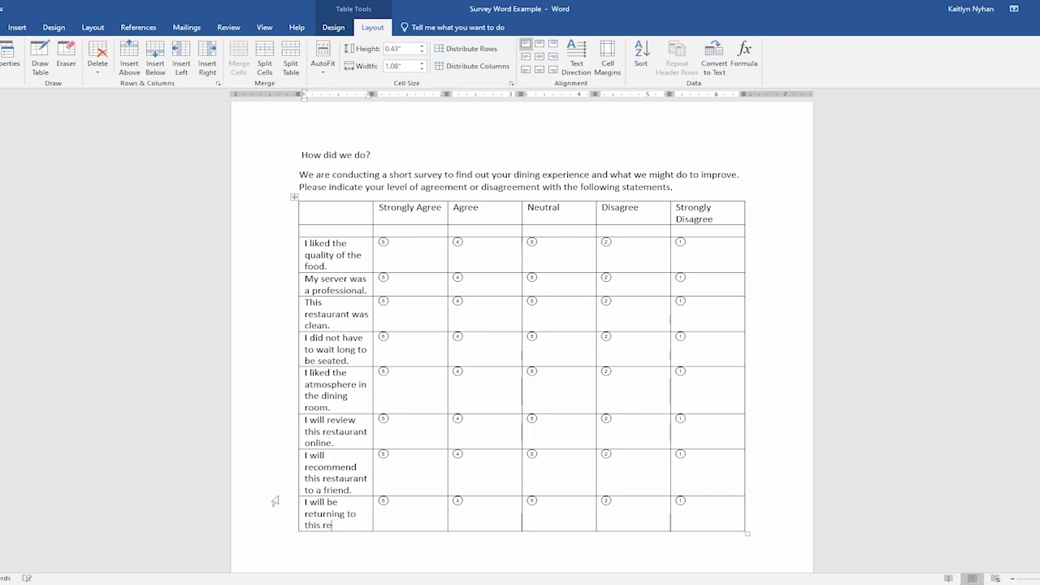
pyautogui.write('in the next month.')
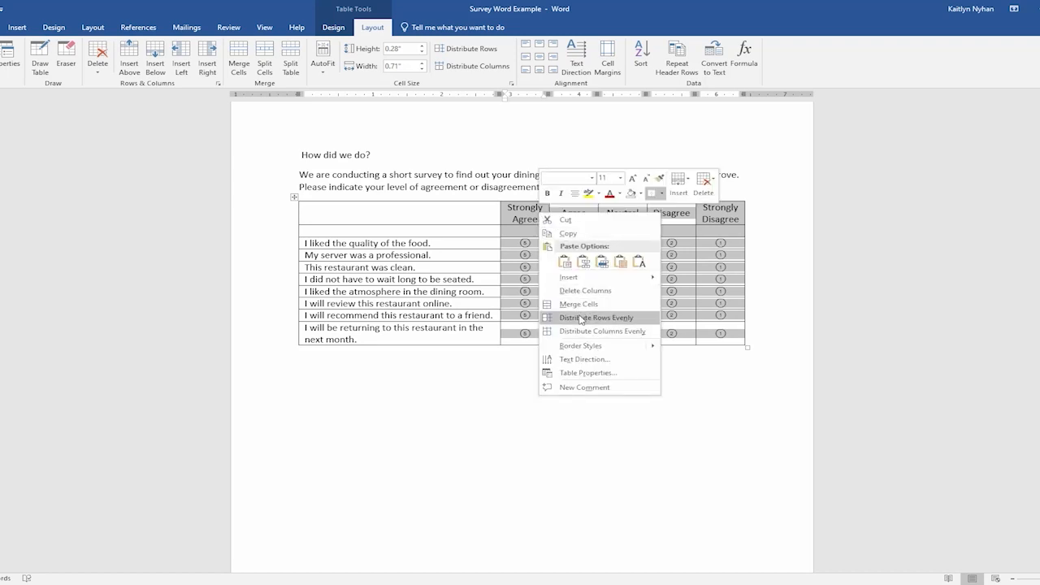
# Step: Distribute the selected table rows evenly, then select the entire table
pyautogui.click(596, 317)
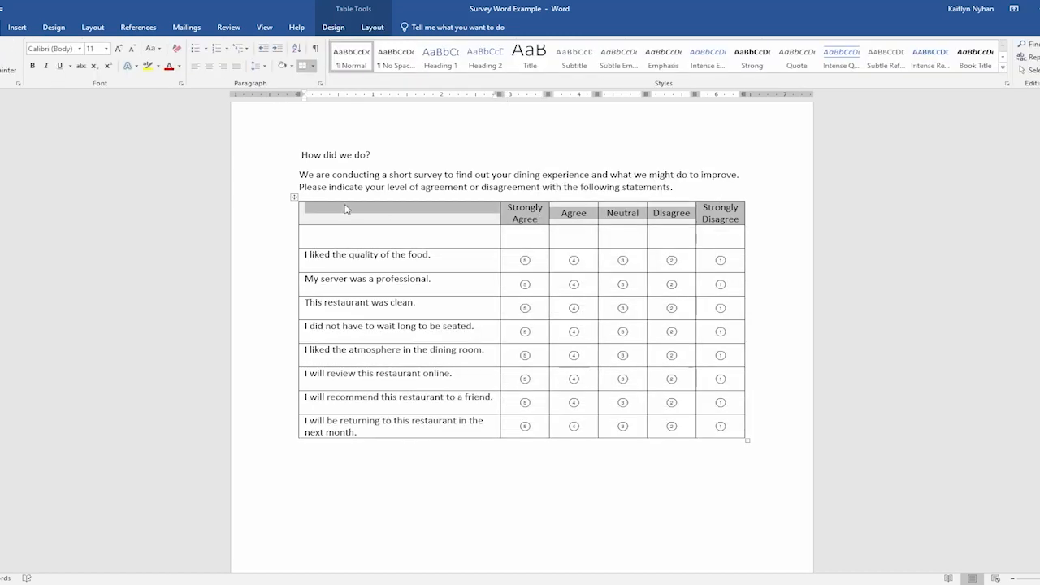
pyautogui.click(372, 27)
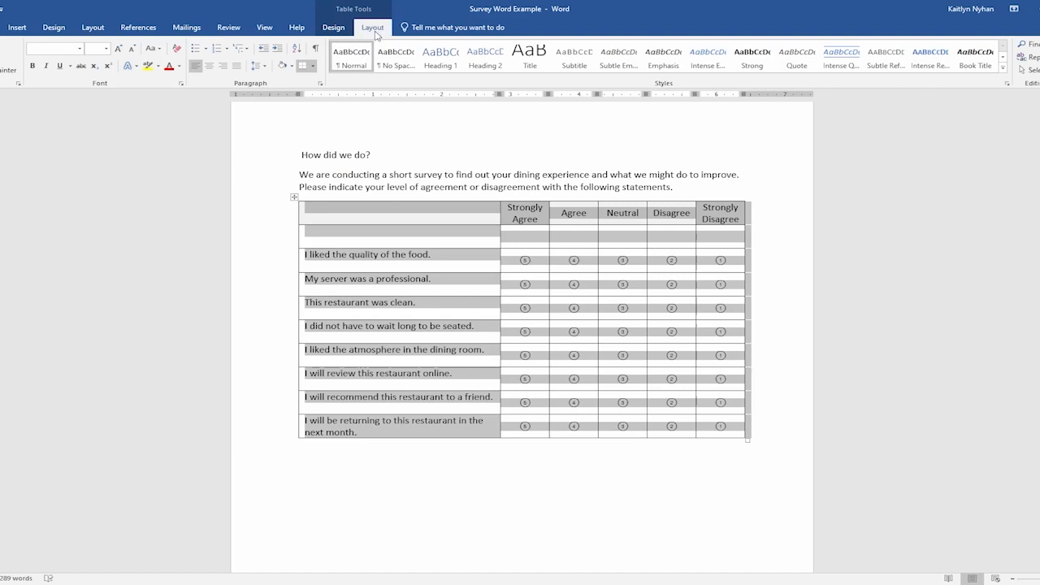
pyautogui.click(333, 27)
pyautogui.write('Do yo')
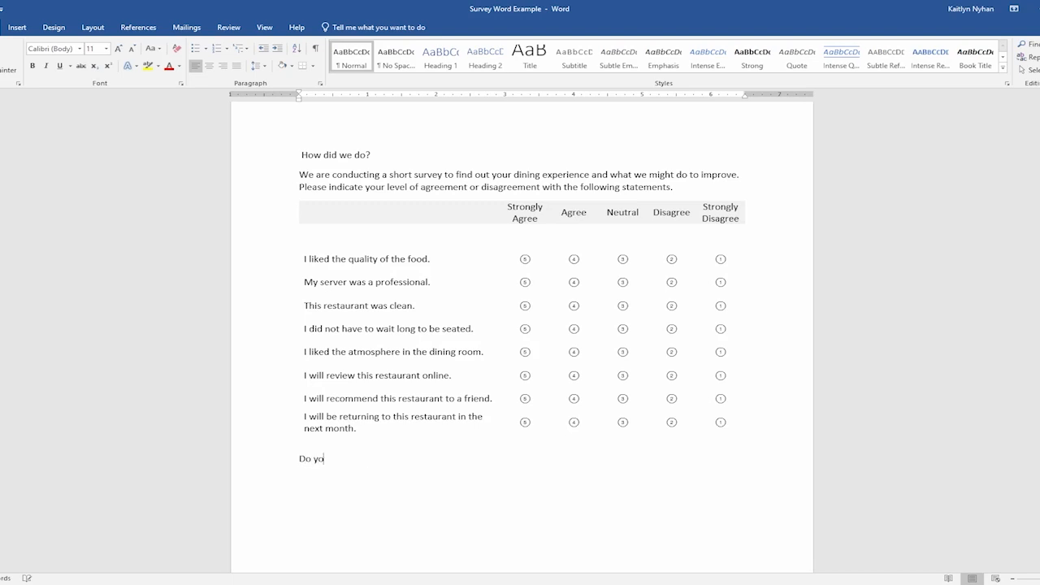
# Step: Type 'Do you have any additional comments?' below the borderless table
pyautogui.write('u have any additional commen')
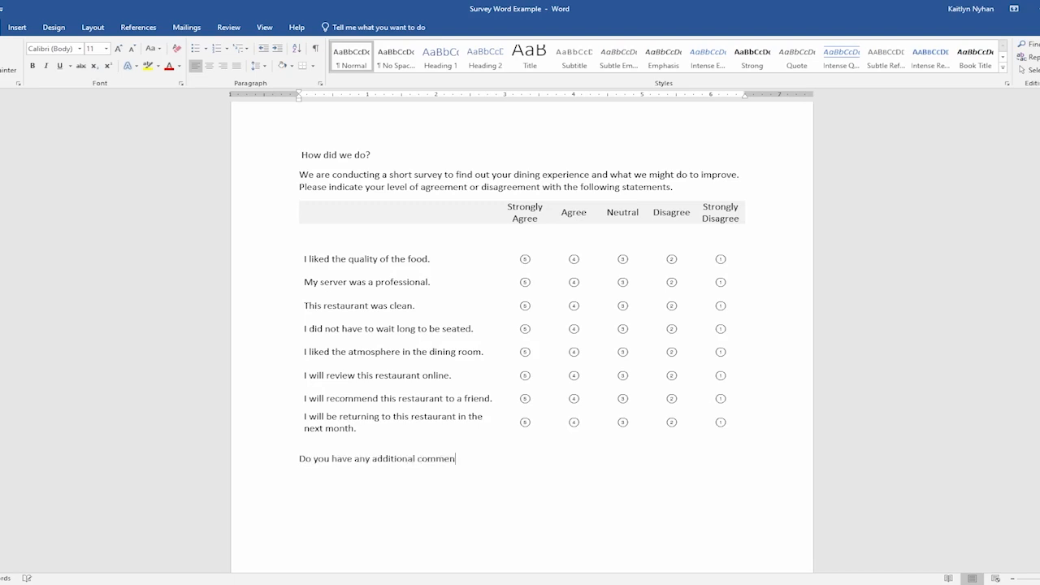
pyautogui.write('ts?')
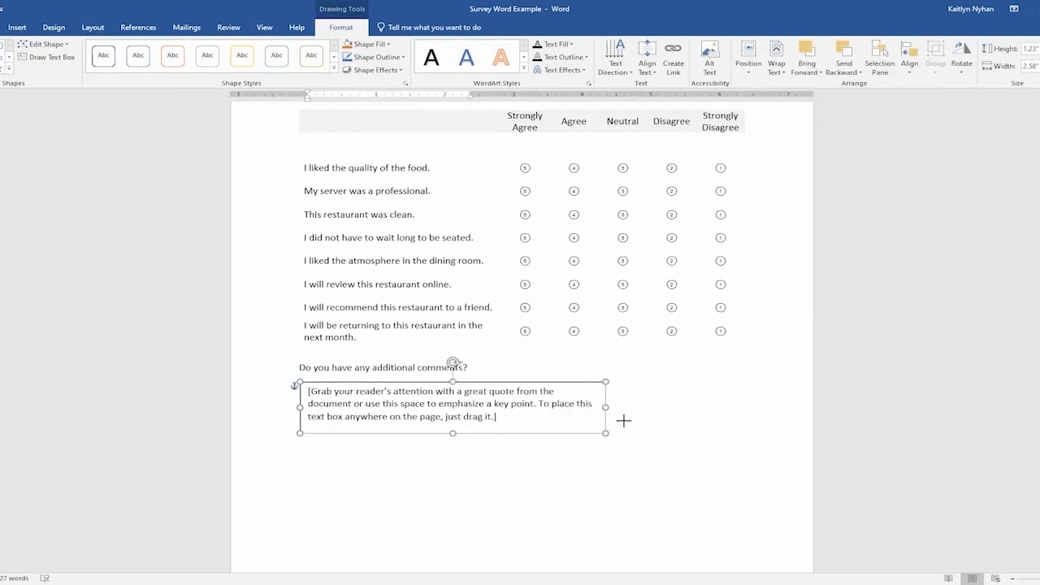
# Step: Stretch the comment box wider and give its outline a dashed style and gray color
pyautogui.moveTo(606, 431); pyautogui.dragTo(761, 540)
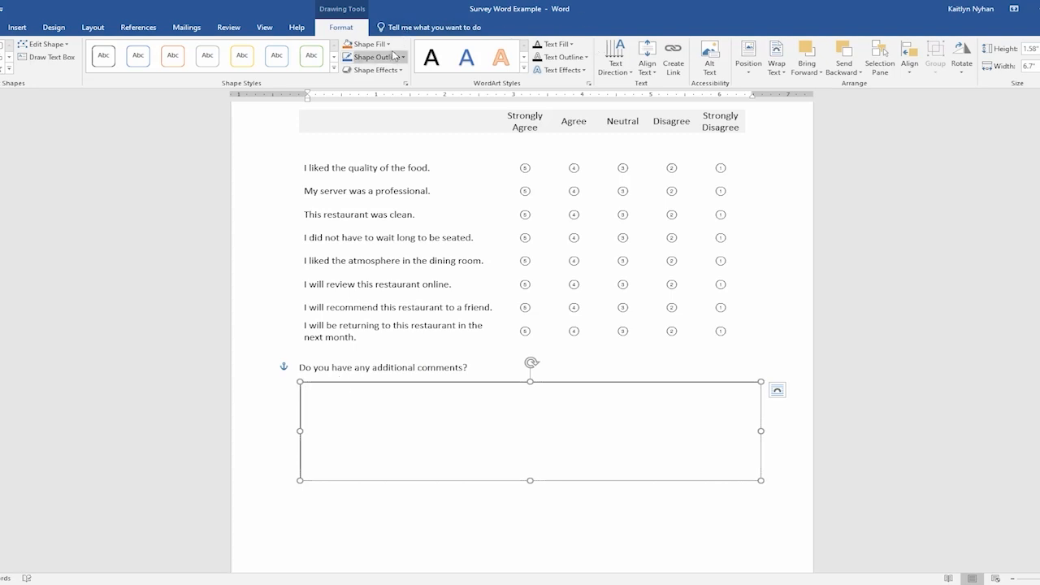
pyautogui.click(370, 56)
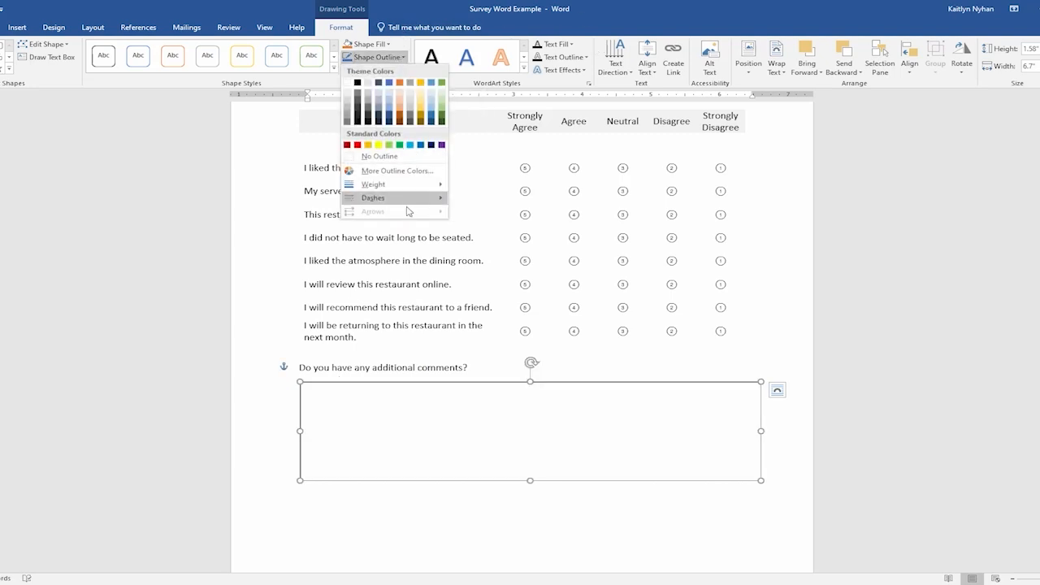
pyautogui.click(372, 197)
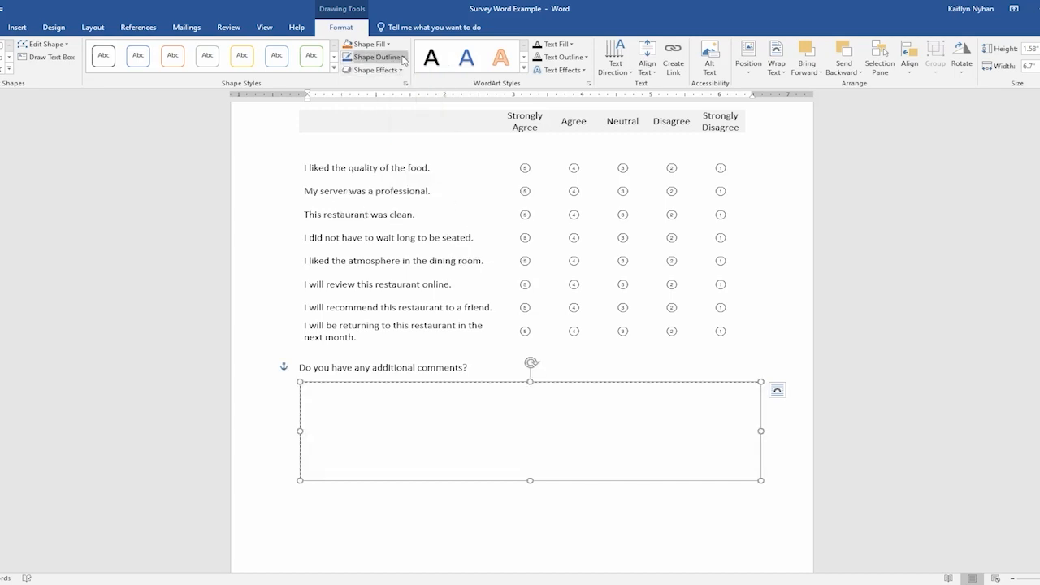
pyautogui.click(374, 57)
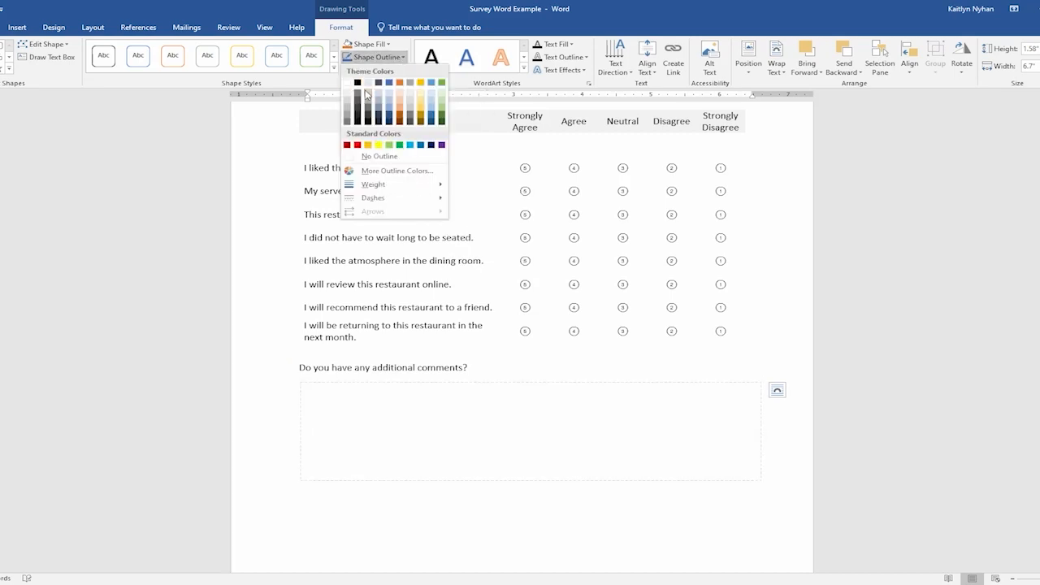